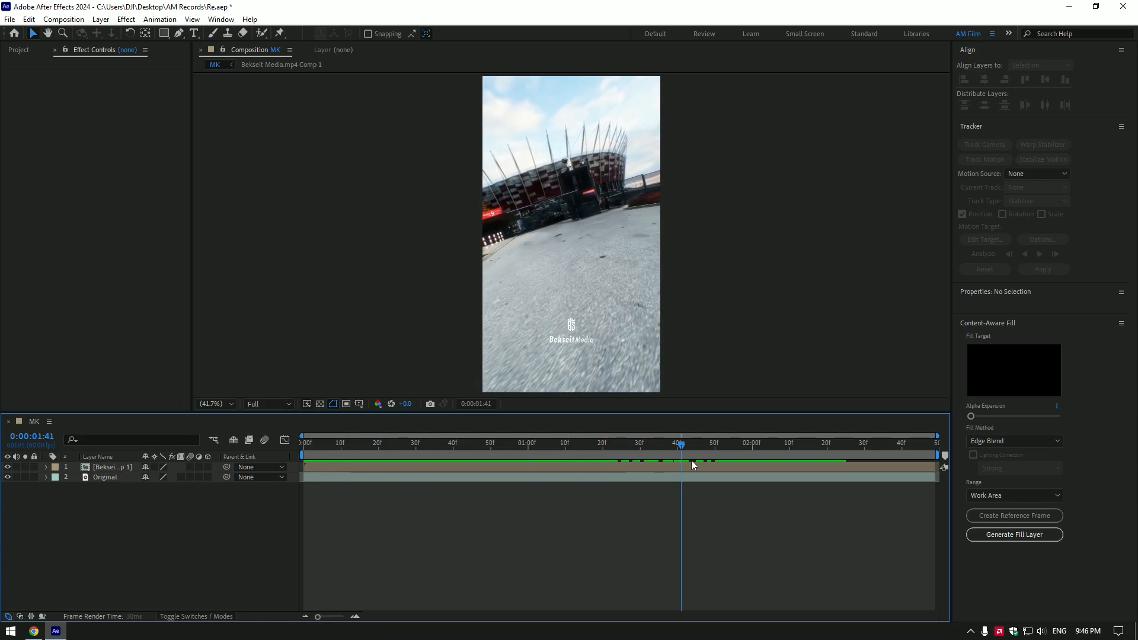
- After checking the reference clip, rename the duplicates Drop and Clean and hide all but Clean
click(730, 443)
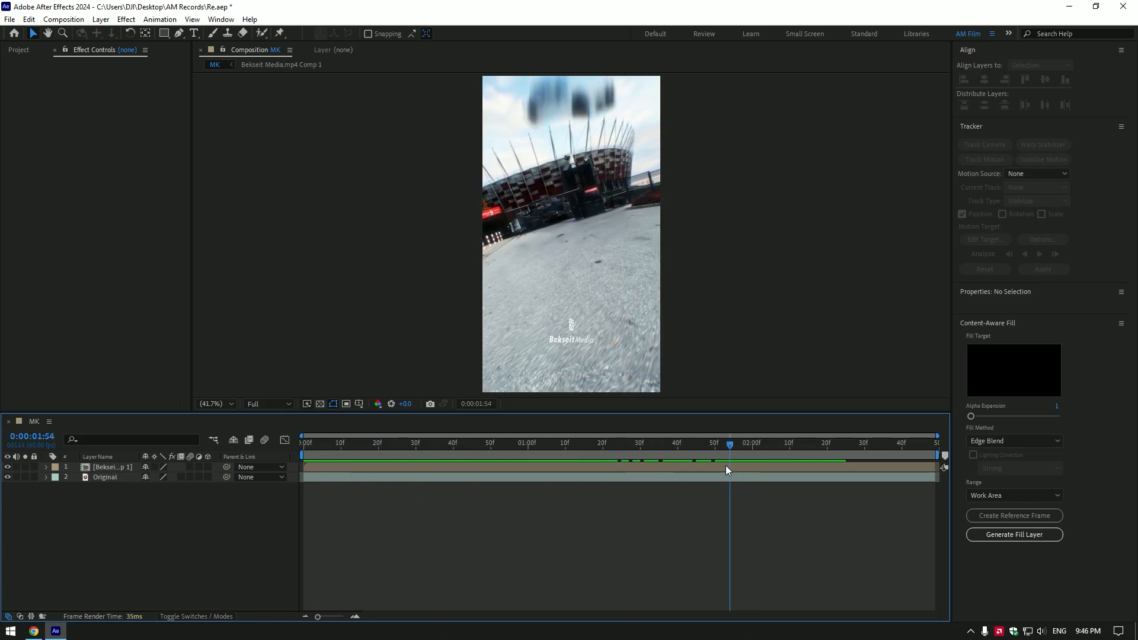
click(761, 442)
text(Dr)
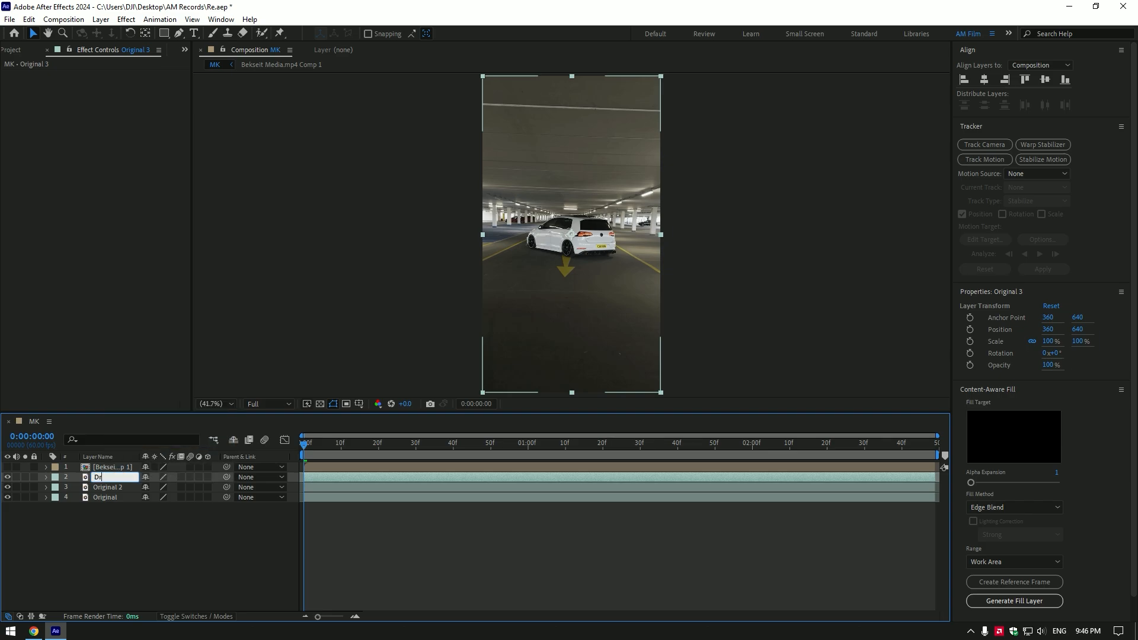
right_click(102, 477)
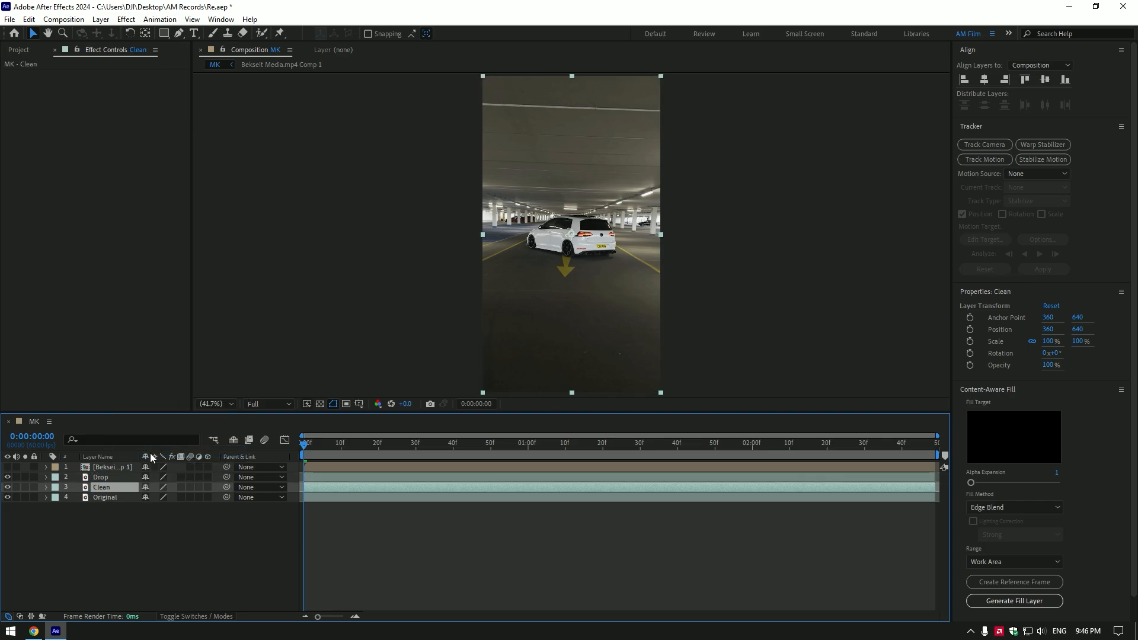
click(105, 497)
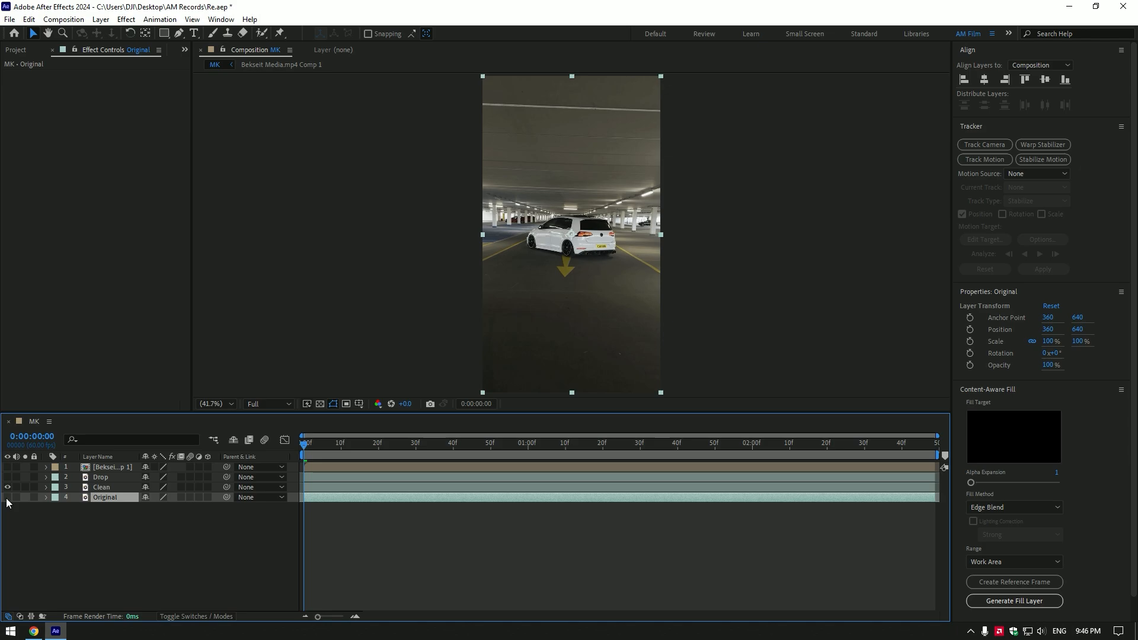
- Draw Mask 1 around the car on Clean and track it forward with Position, Scale & Rotation
click(102, 488)
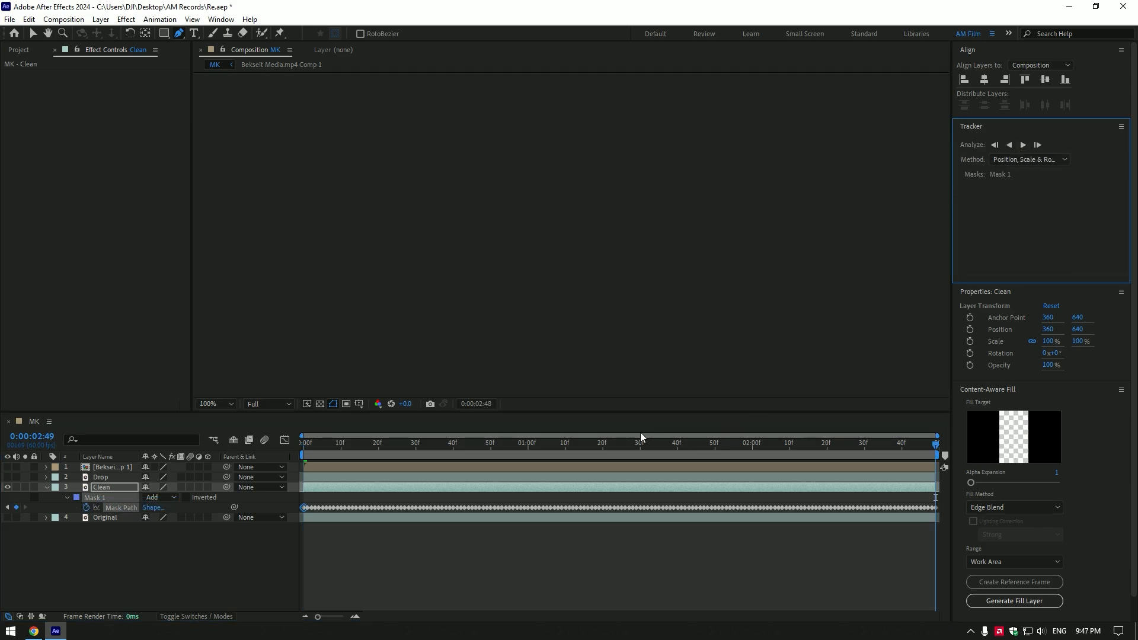
- Set Mask 1 to Subtract and generate a Content-Aware Fill layer replacing the car
click(152, 497)
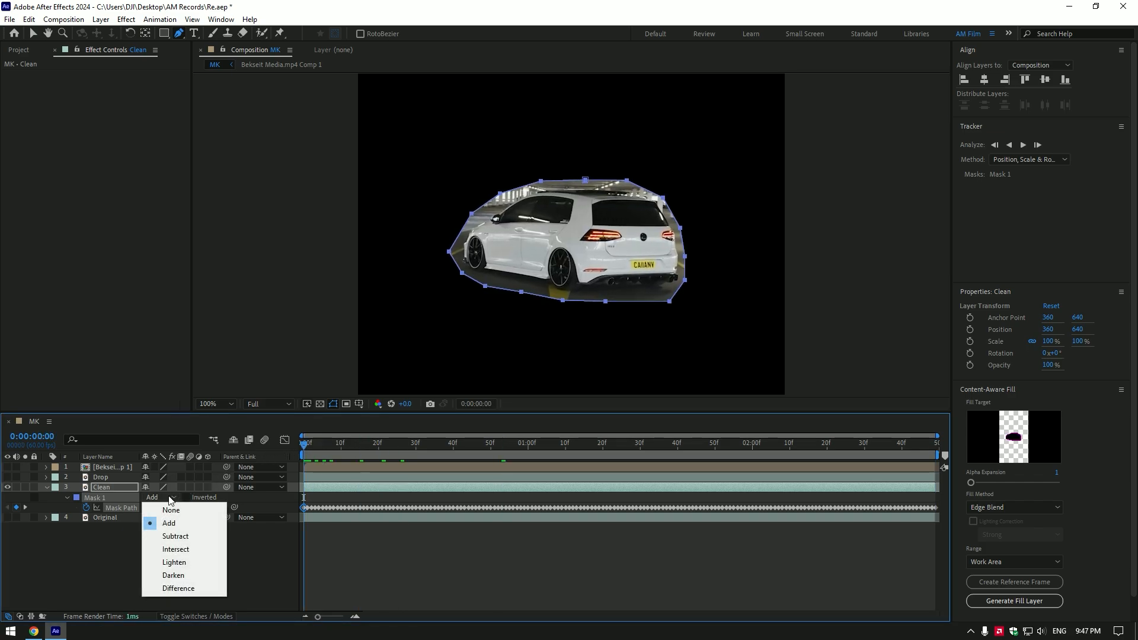
click(176, 535)
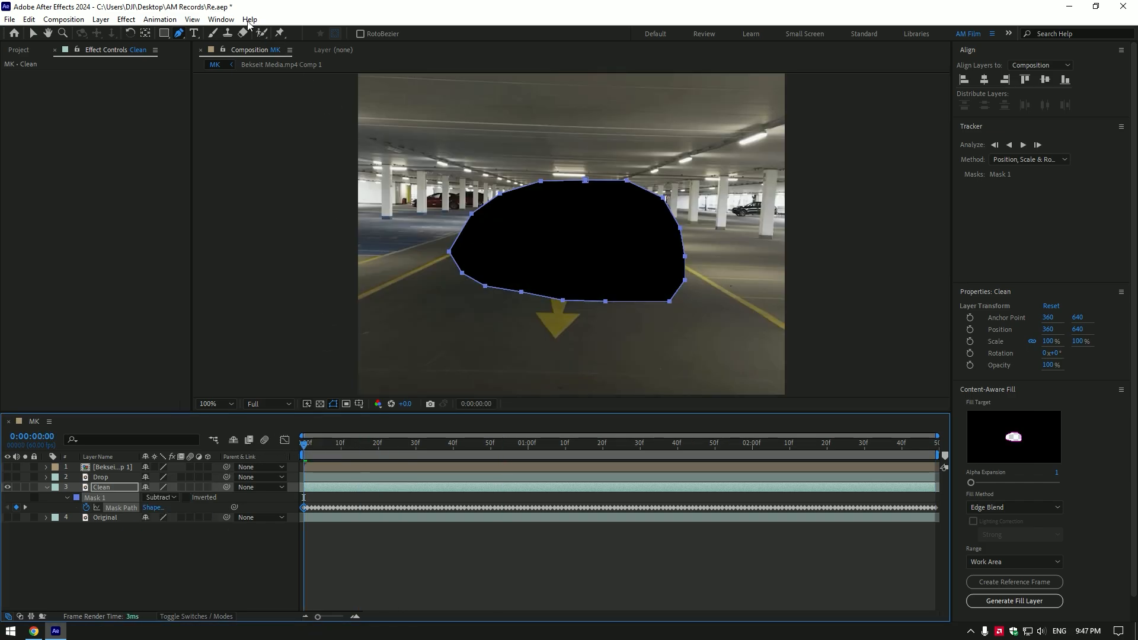
click(221, 19)
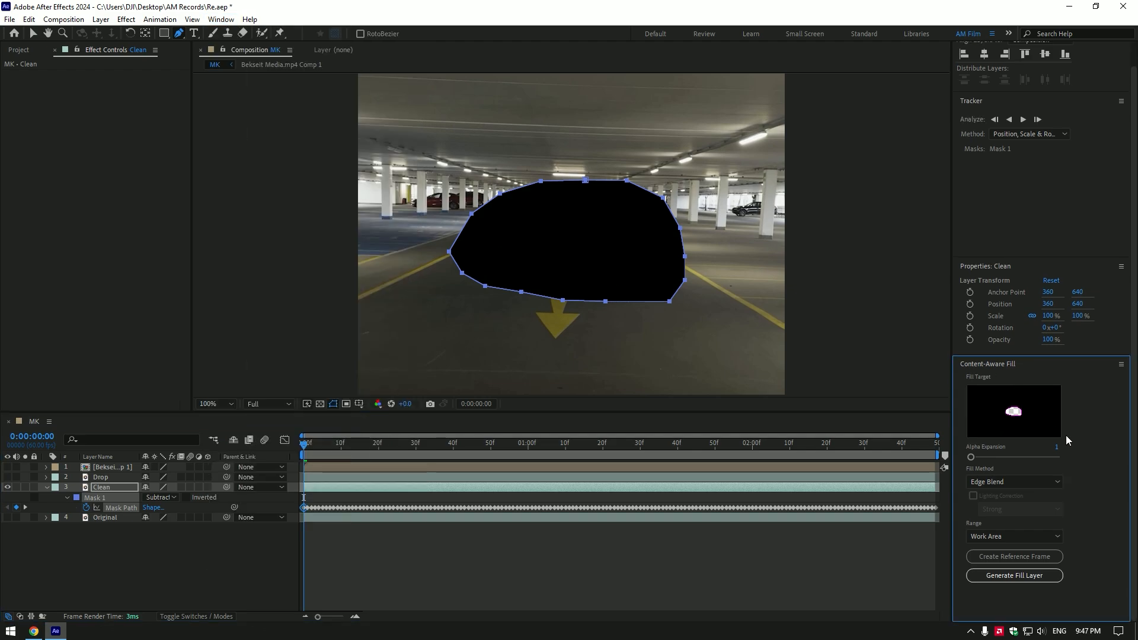
click(1014, 575)
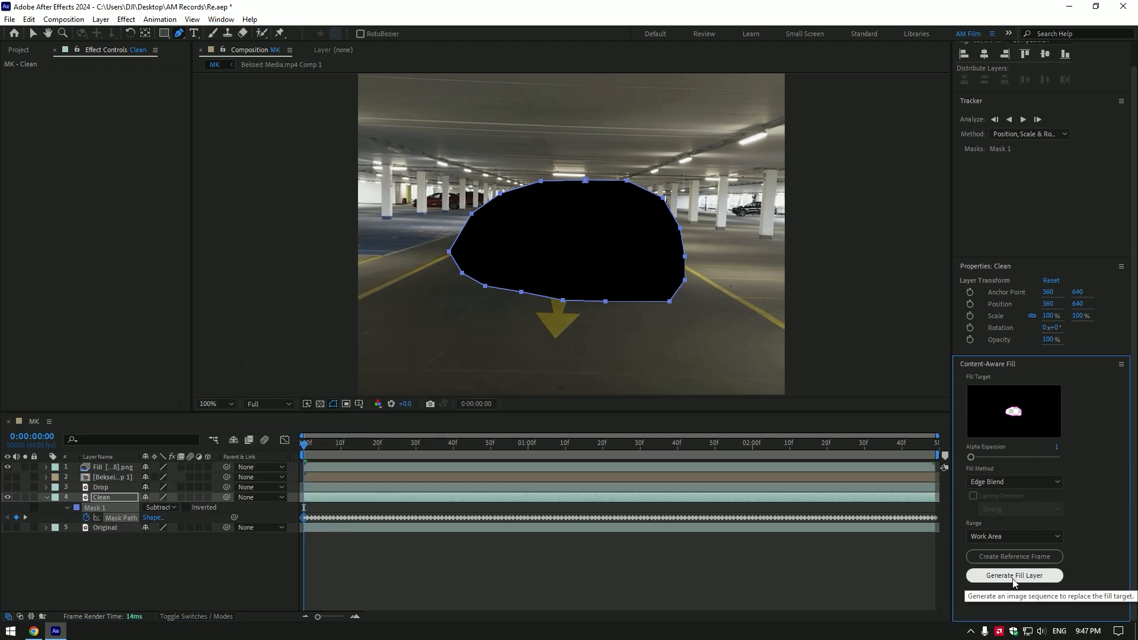
click(1013, 575)
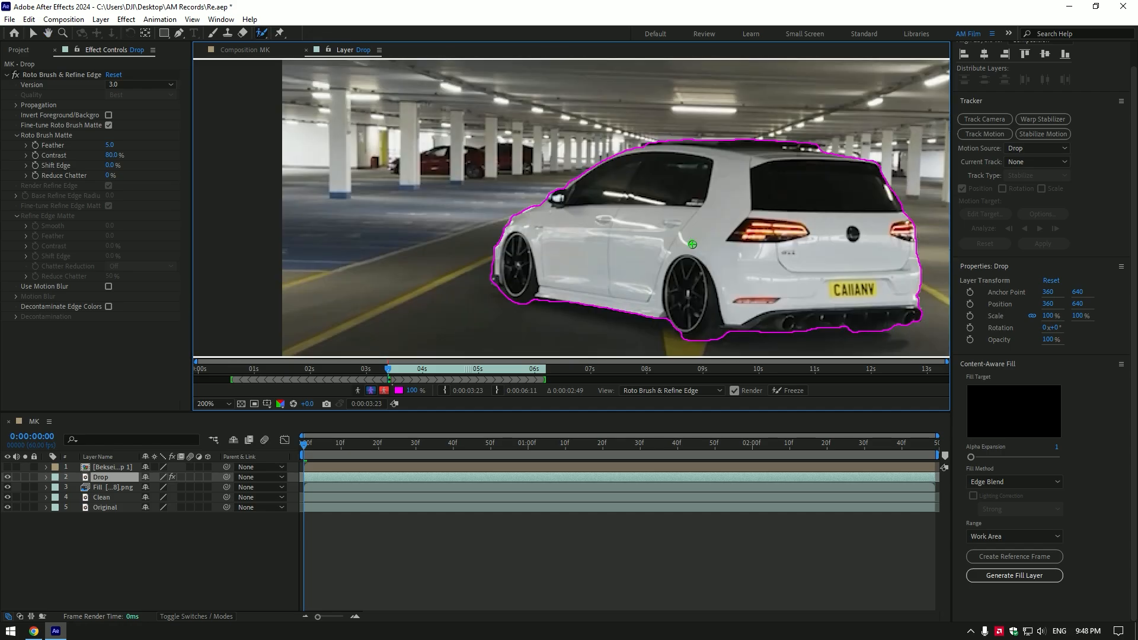
- Roto Brush the white car on Drop and return to the MK composition
click(787, 390)
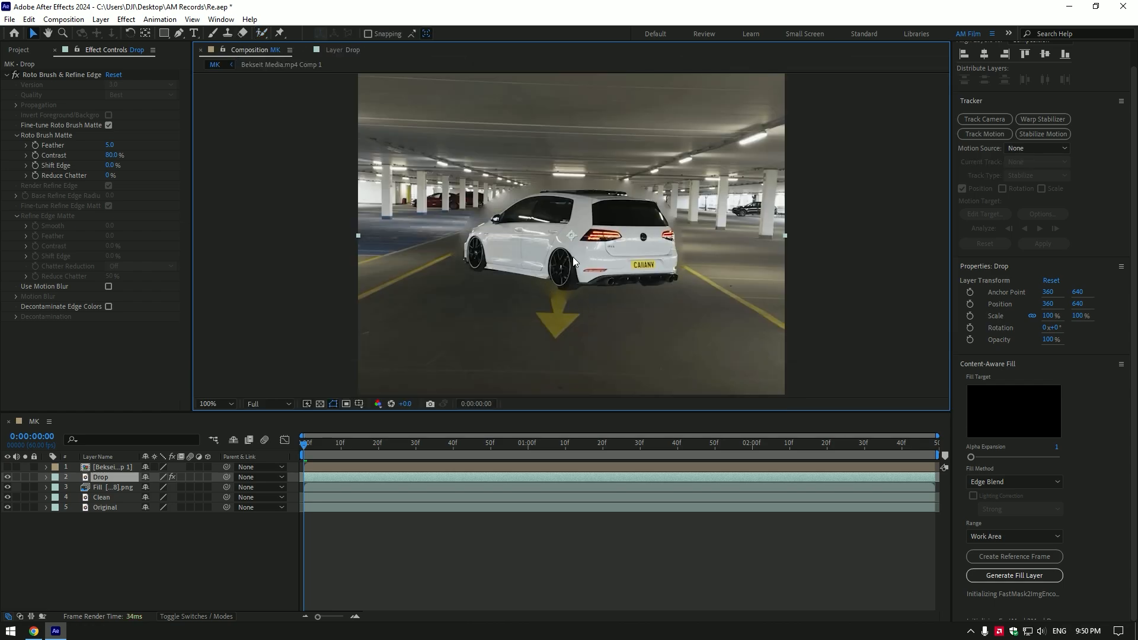
- Set Roto Brush Feather to 16.2 and keyframe Drop's Position from Y -123 down to 640
drag(112, 145, 111, 144)
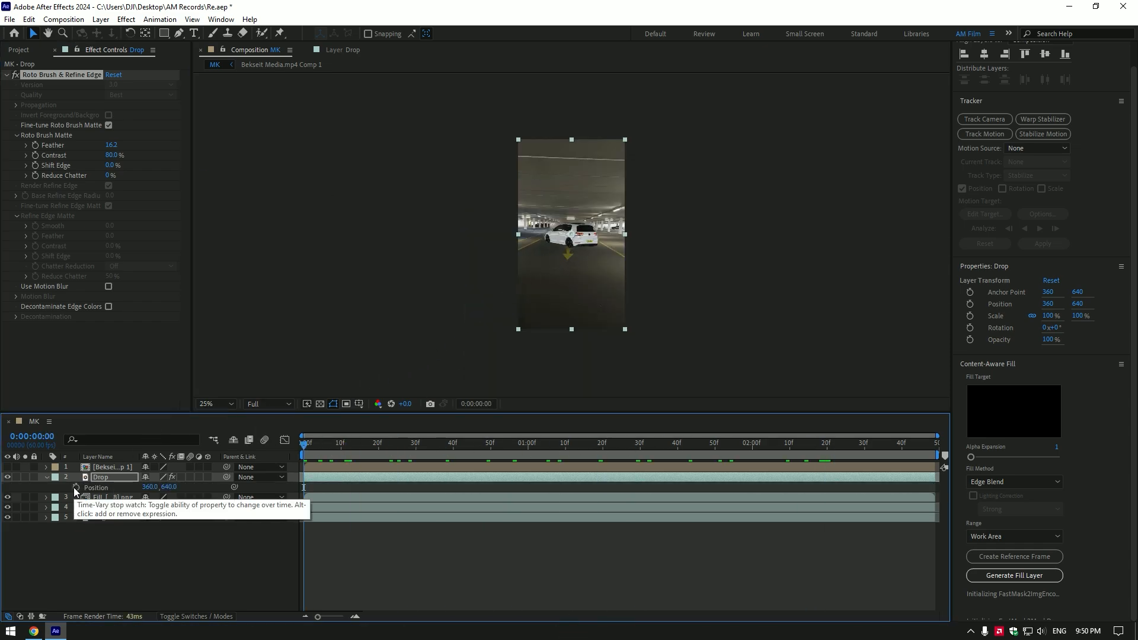
click(76, 488)
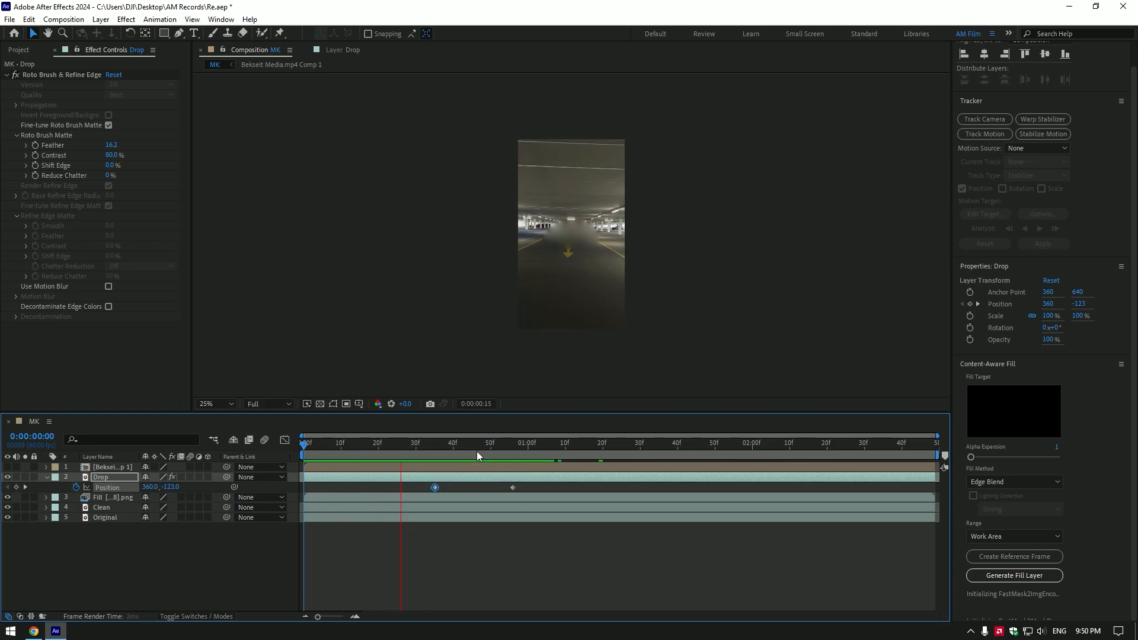
click(465, 442)
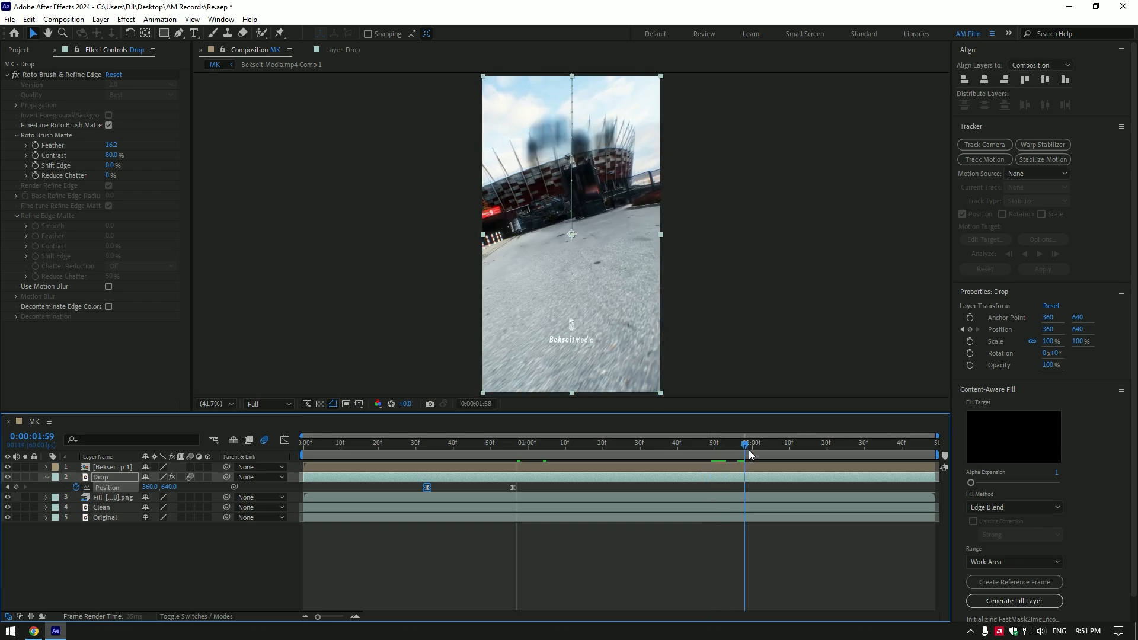
- Pre-compose layers 2–5 into Pre-comp 1 with Move all attributes
click(819, 454)
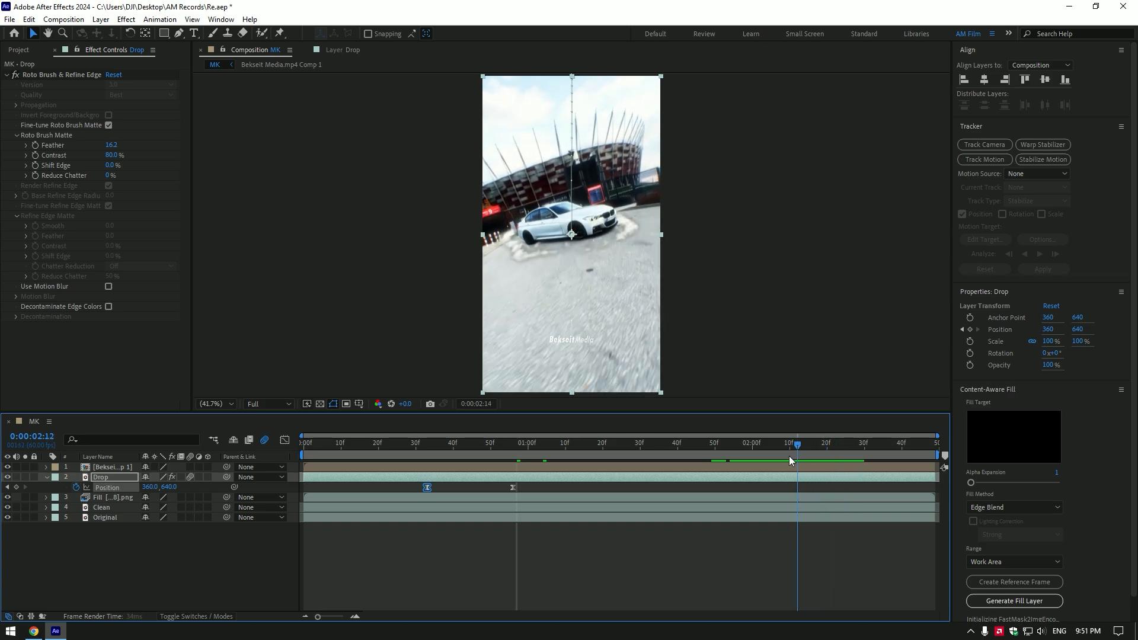
click(506, 442)
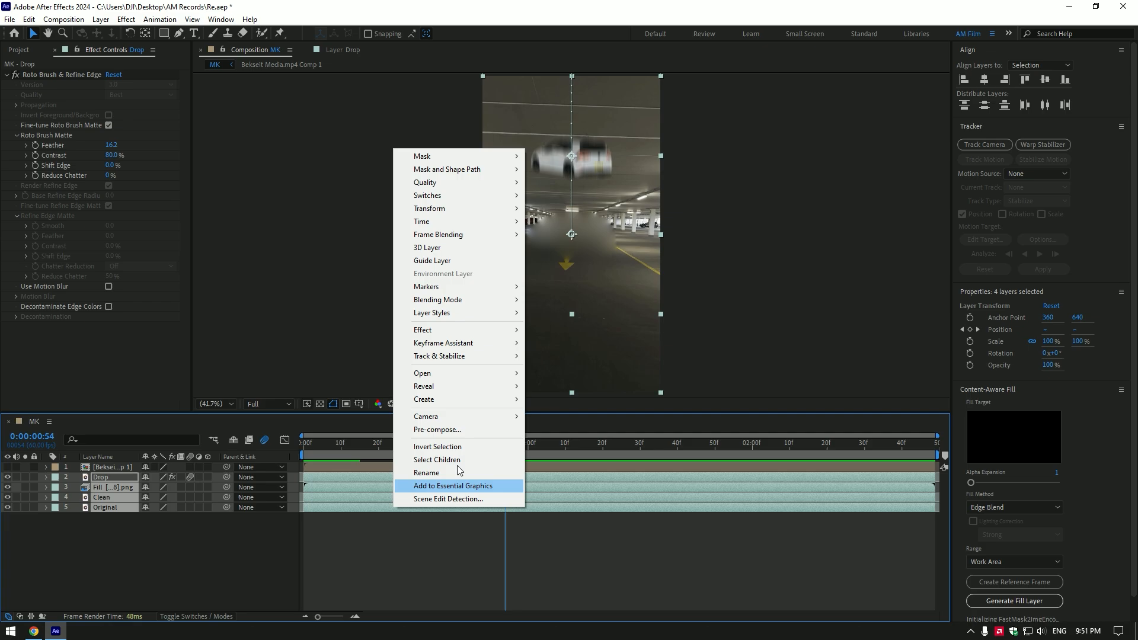
click(438, 430)
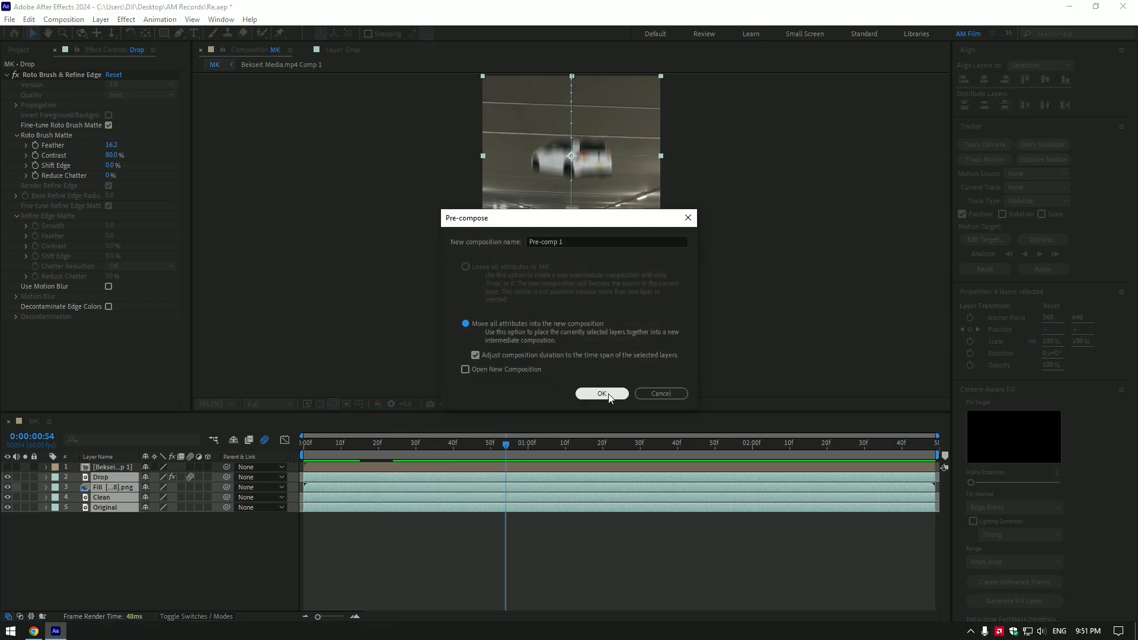
click(602, 394)
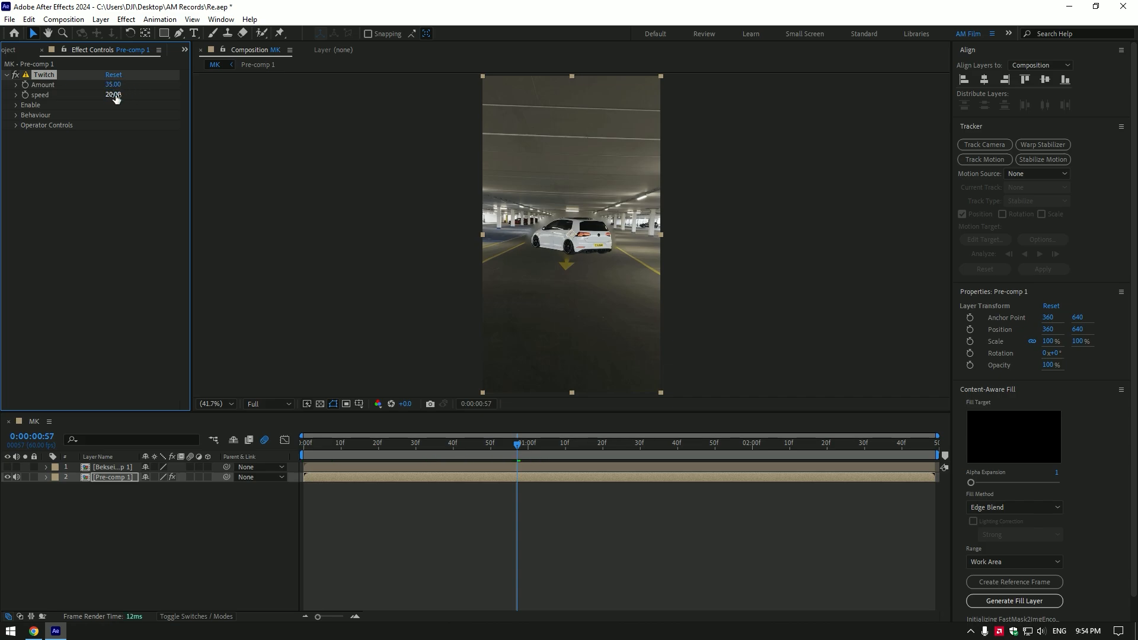
- Enable Light and Slide in Twitch, set Light Amount 317, and add Amount keyframes near one second
click(15, 104)
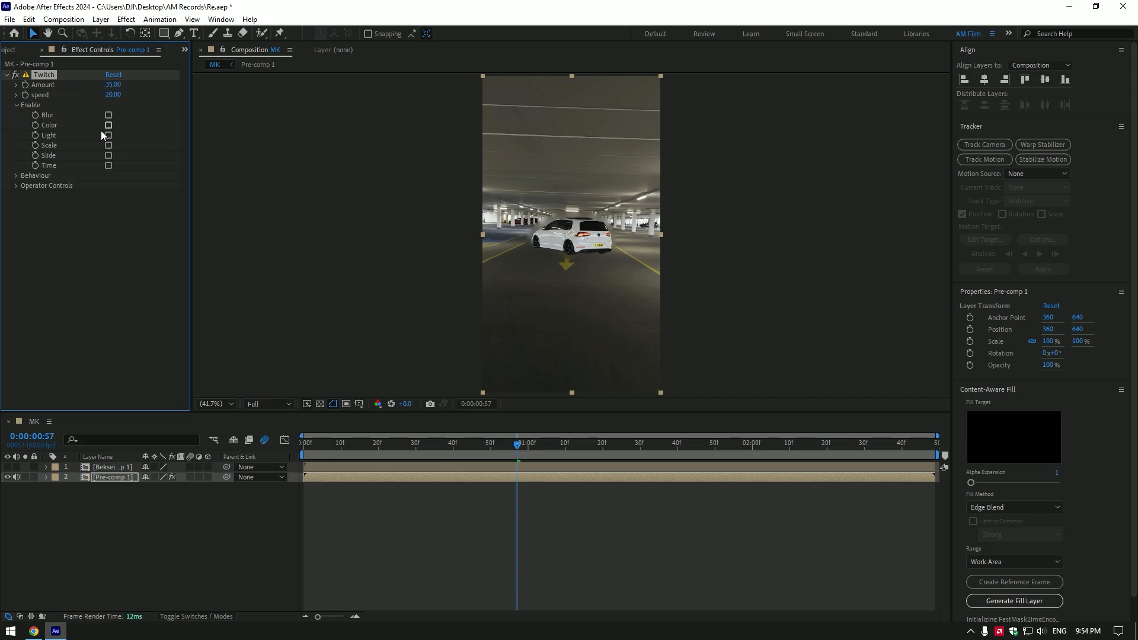
click(109, 135)
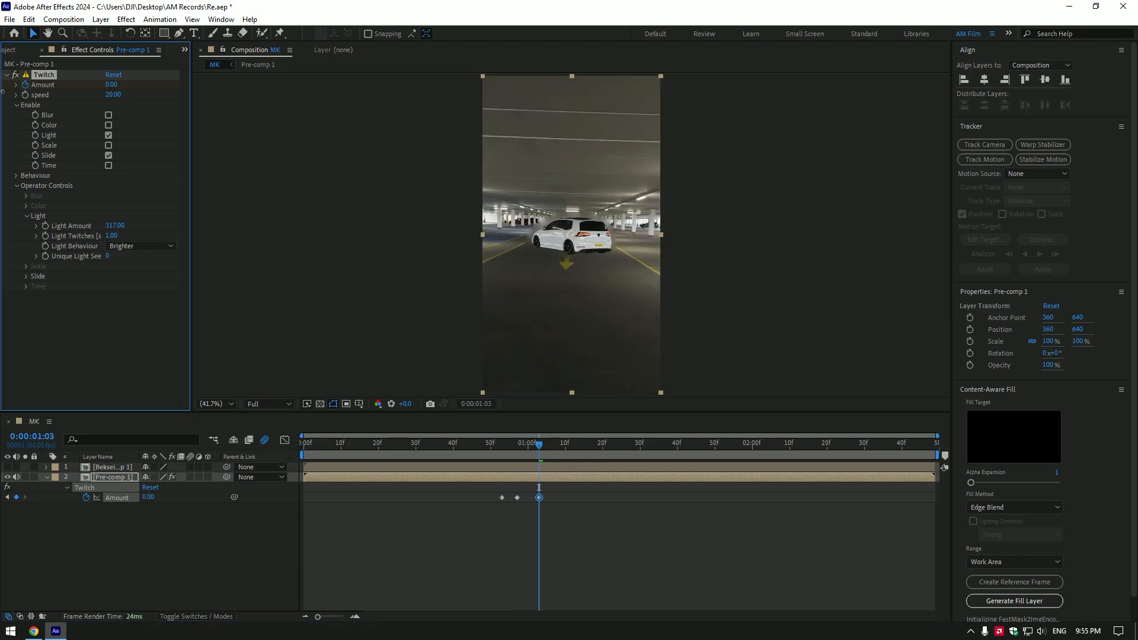
click(501, 444)
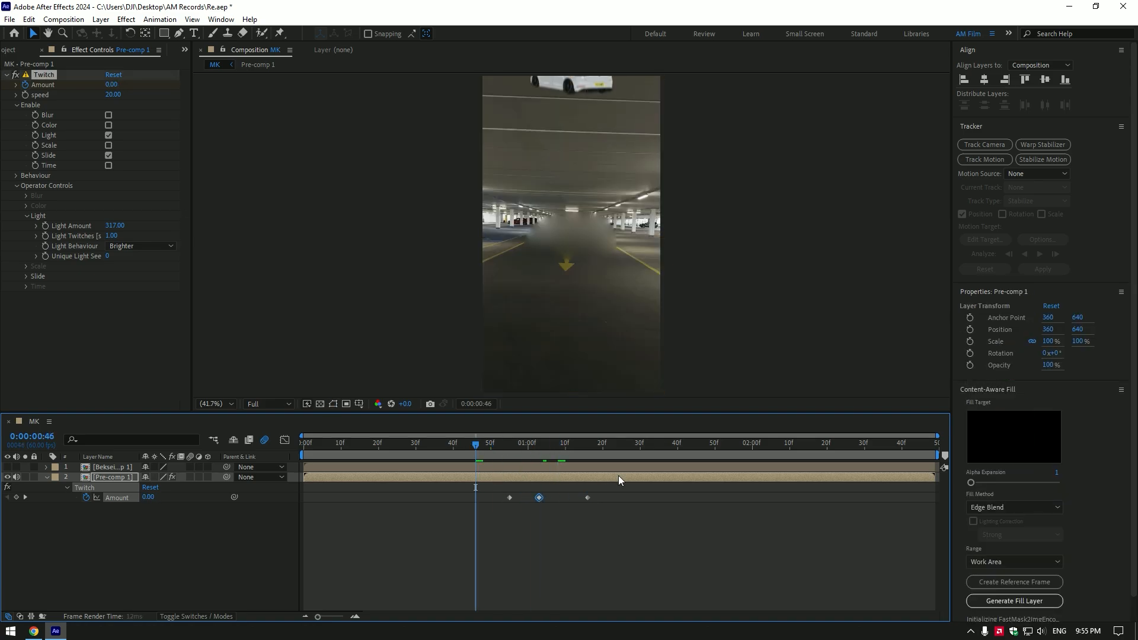
- Preview the flicker later in time, then open Pre-comp 1 to show its four layers
click(539, 443)
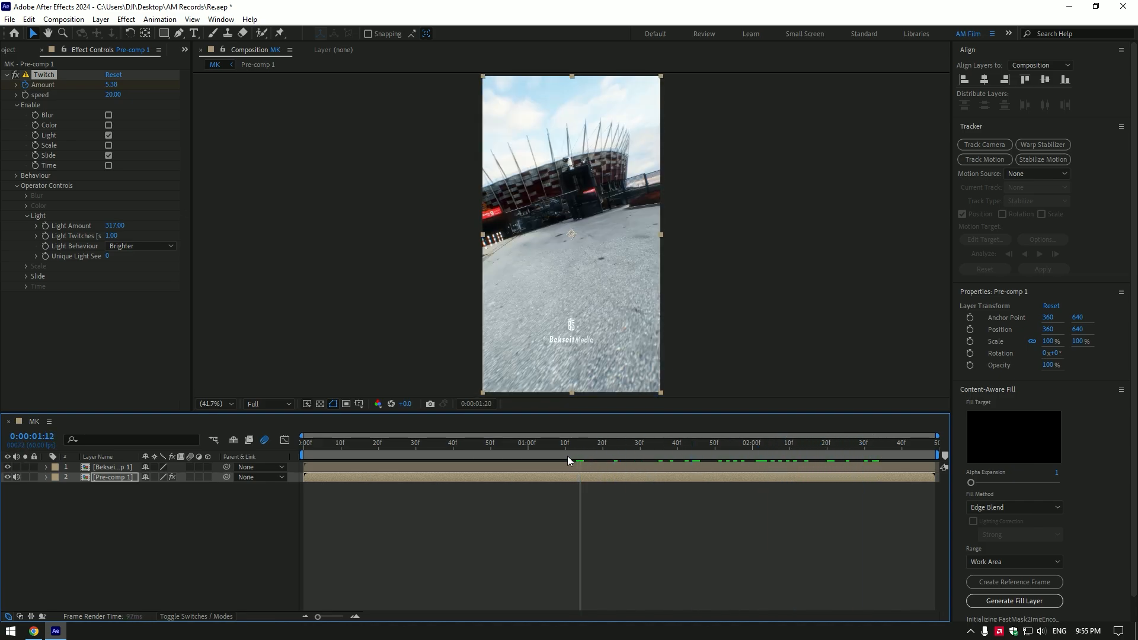
click(569, 454)
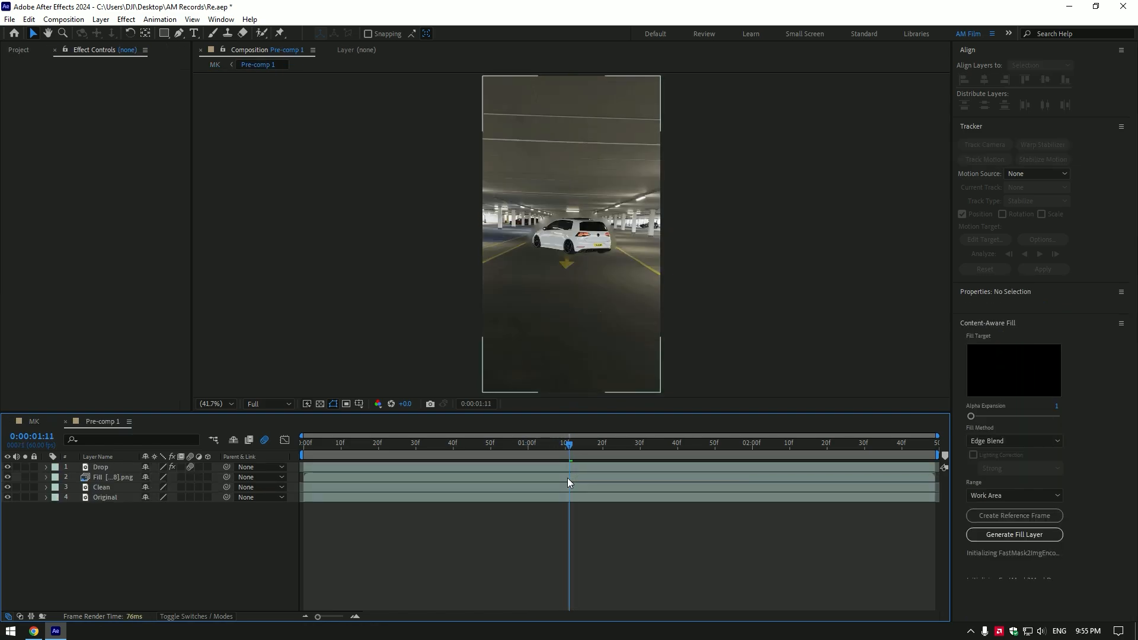
- Add the explosion clip, key its green with Keylight's Screen Colour eyedropper, and slide it later
click(315, 442)
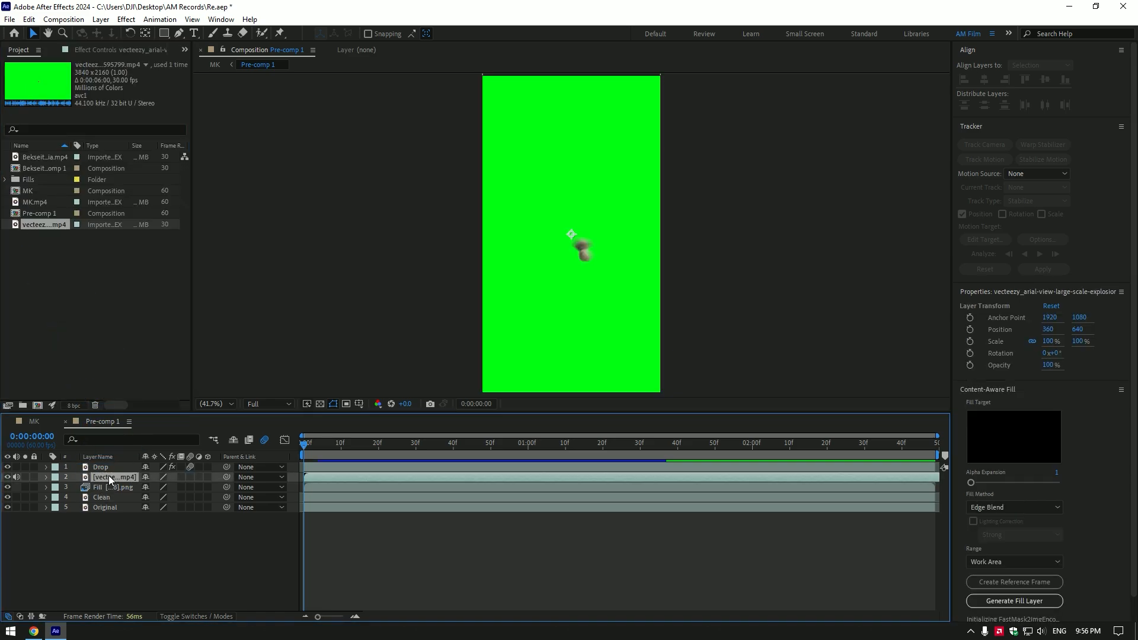
click(329, 444)
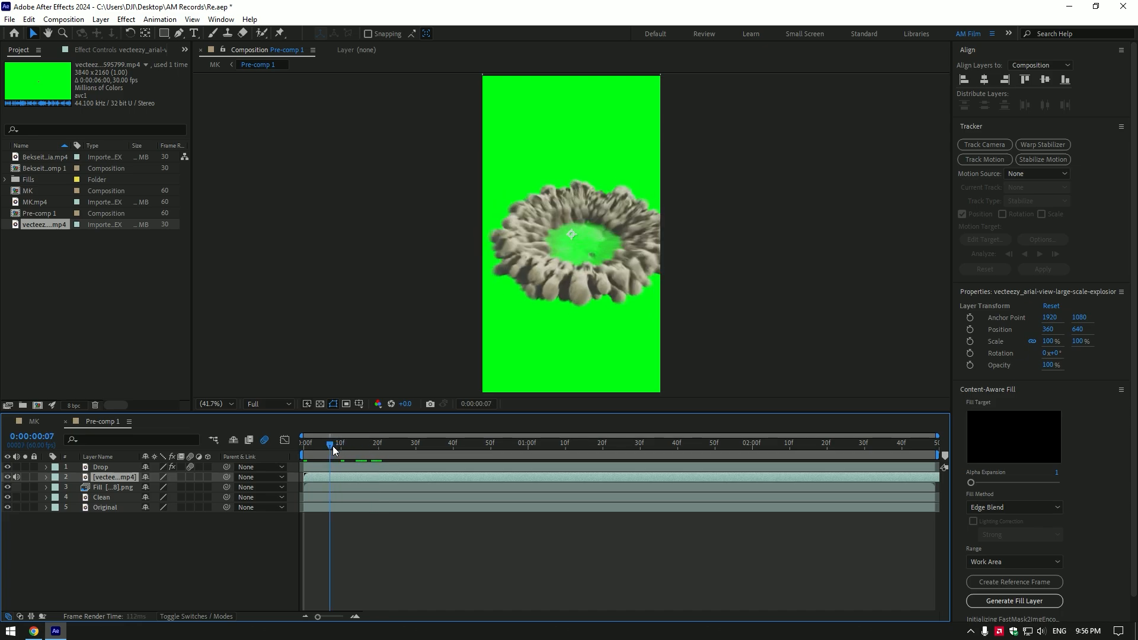
text(key)
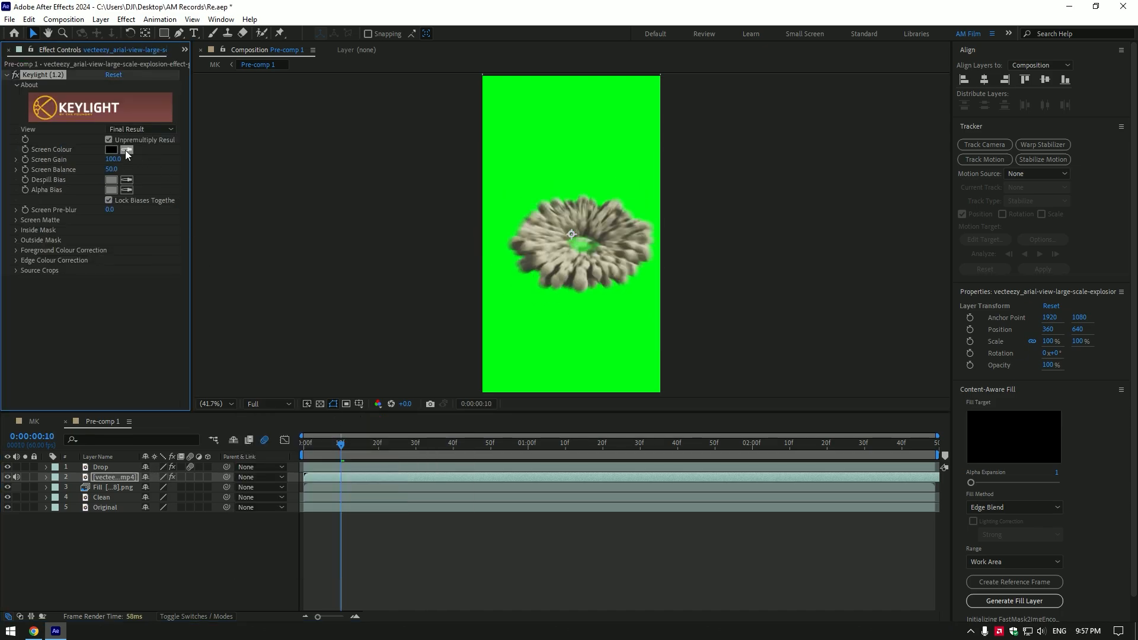
click(127, 149)
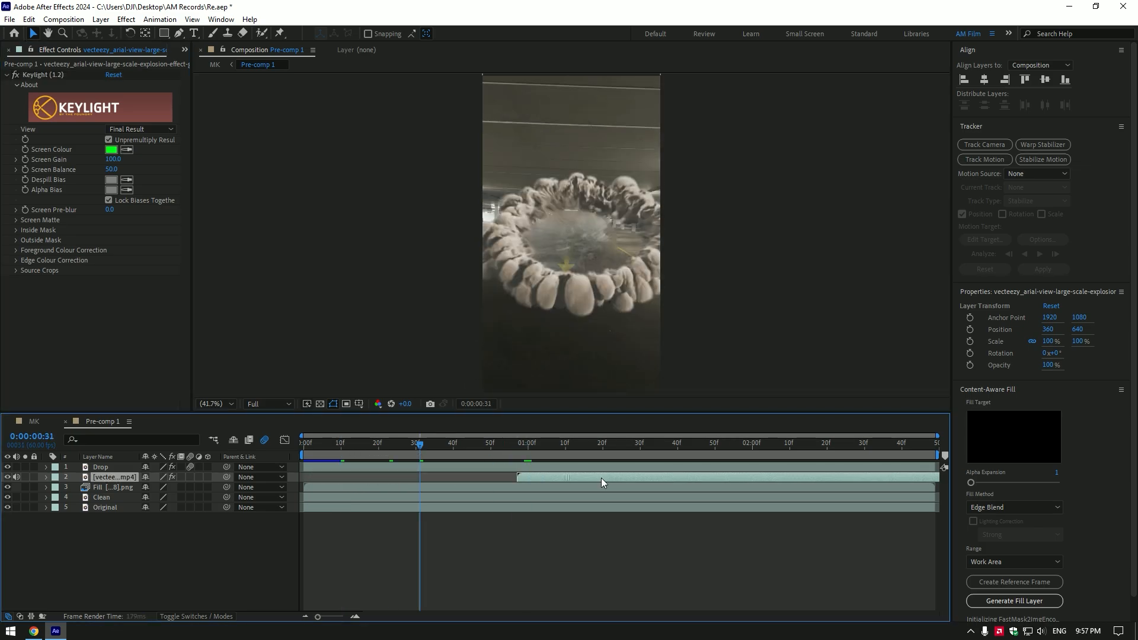
click(517, 442)
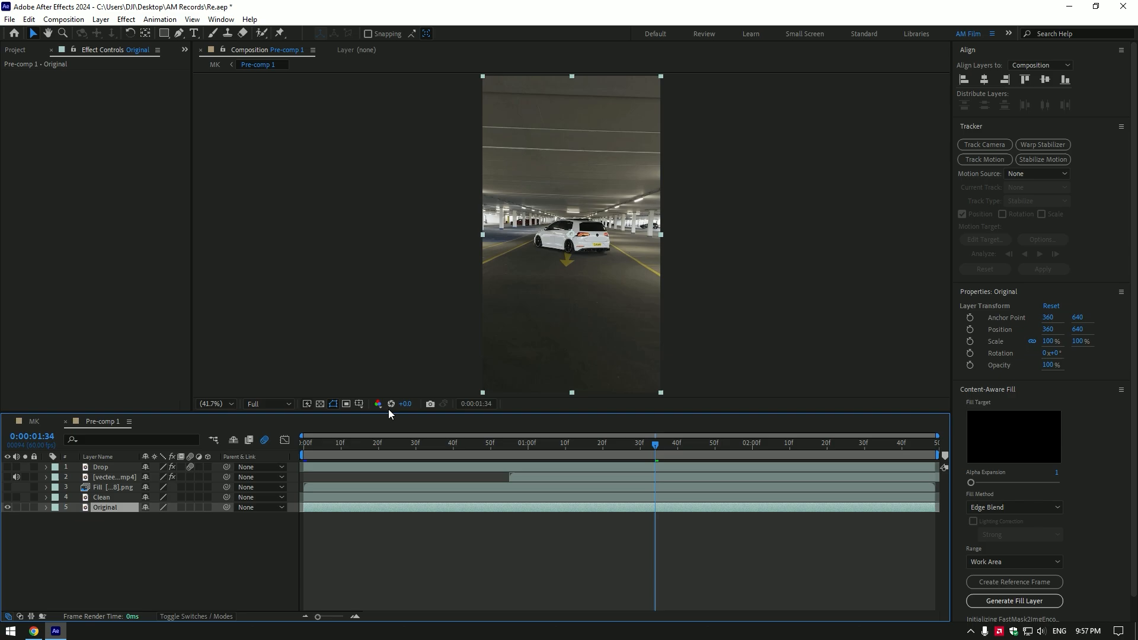
- Track Camera on Original and create a null and camera from floor points under the car
click(984, 144)
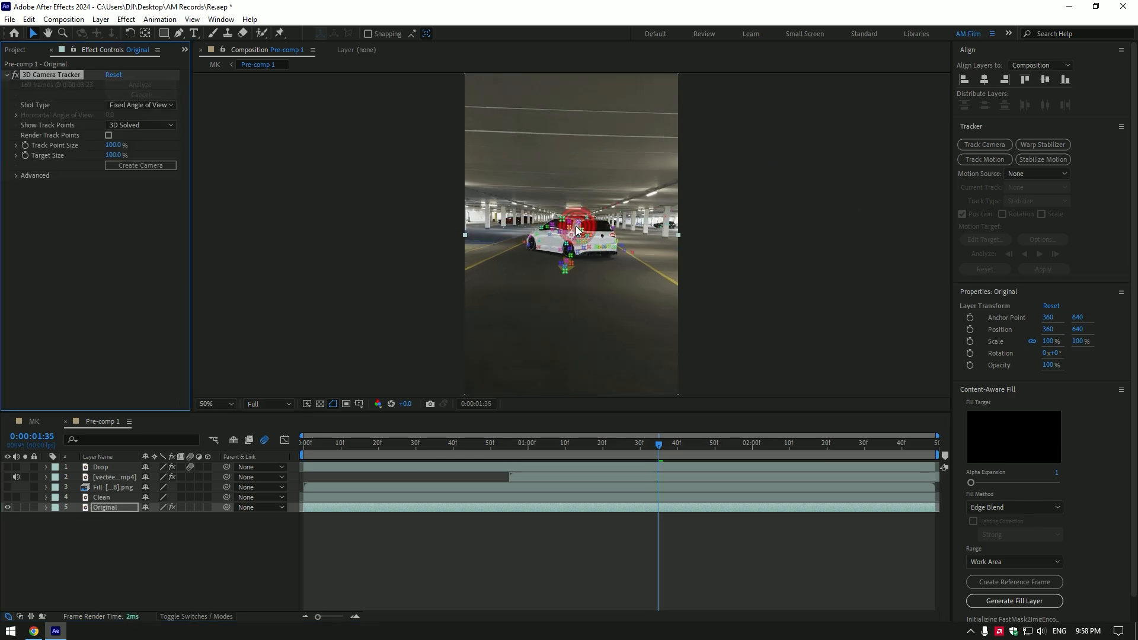
right_click(572, 238)
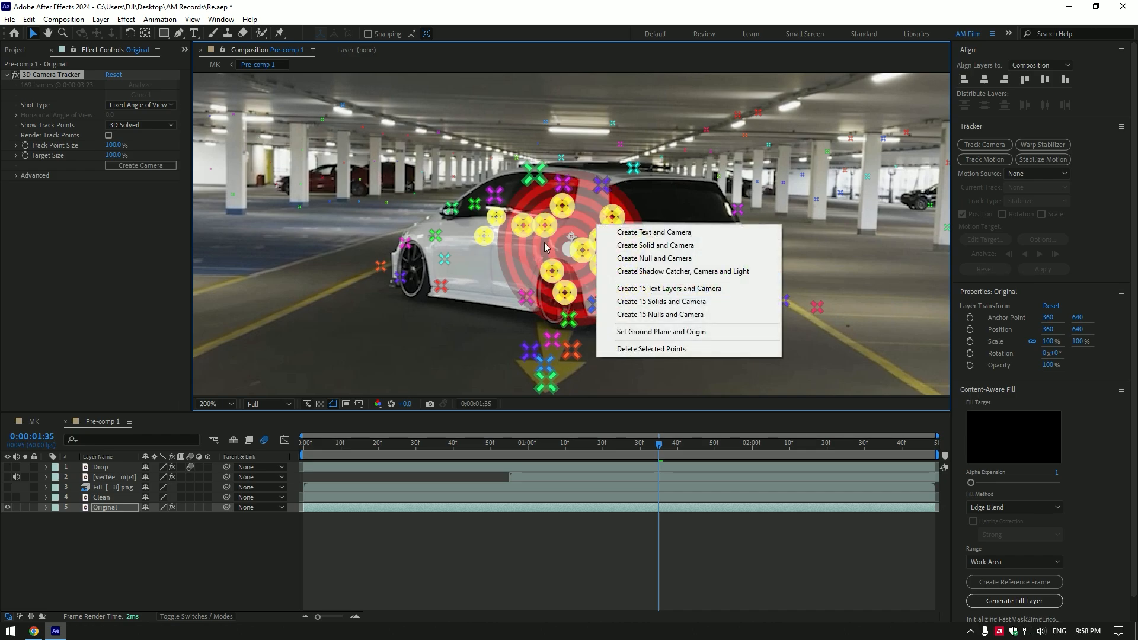
click(652, 258)
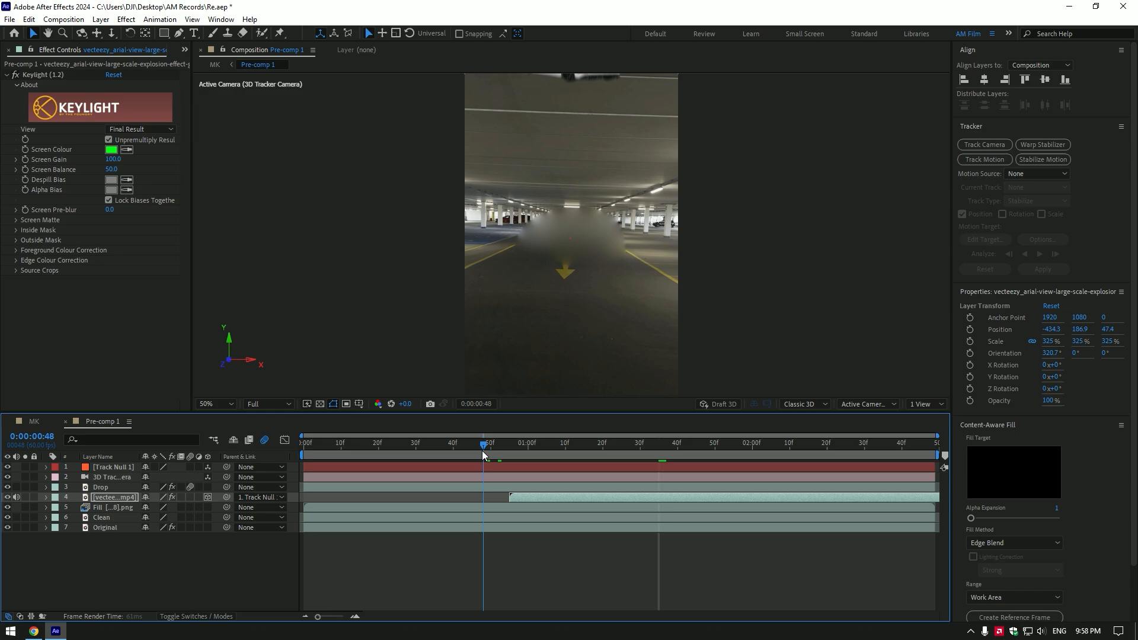
- Return to the MK composition showing the car with the tracked dust burst
click(509, 442)
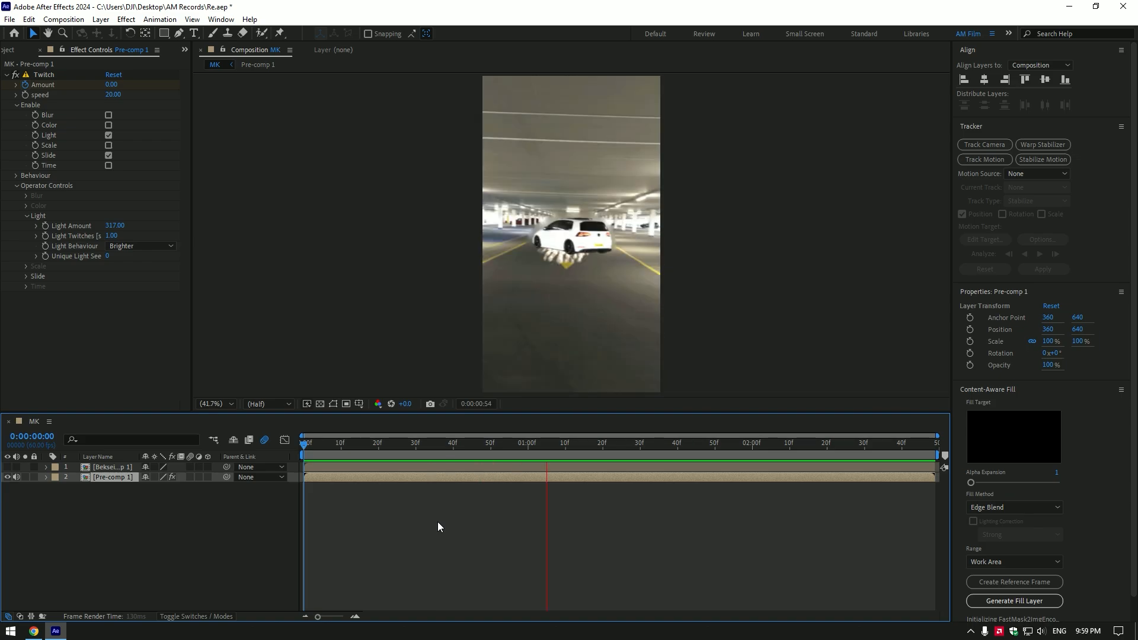
- Preview the MK composition from empty garage floor through the car landing amid dust
click(371, 441)
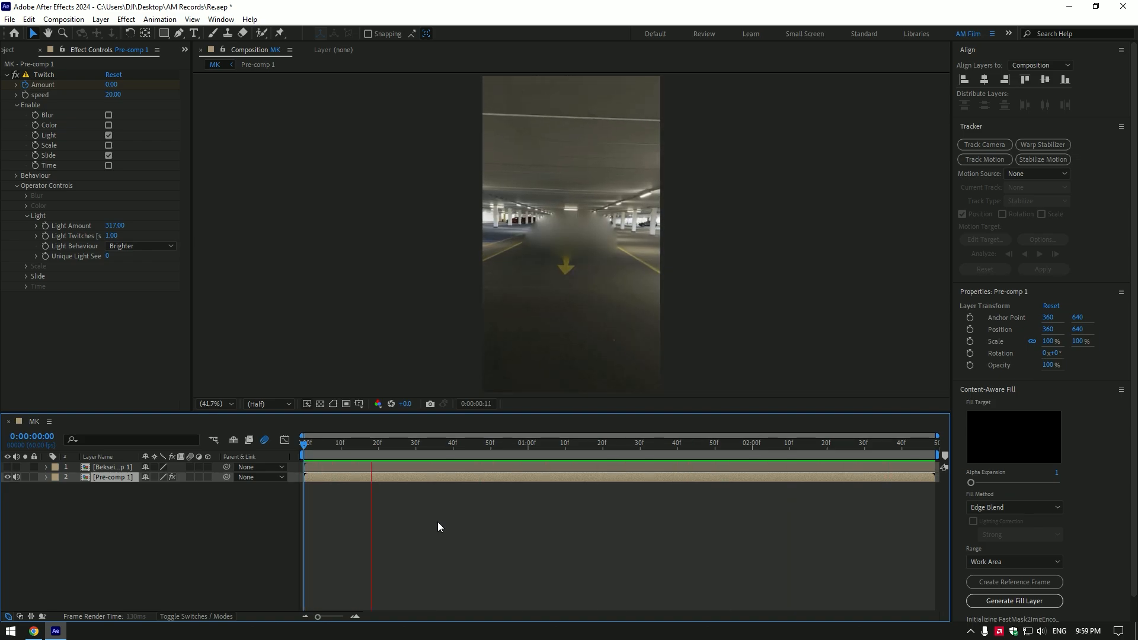
click(824, 444)
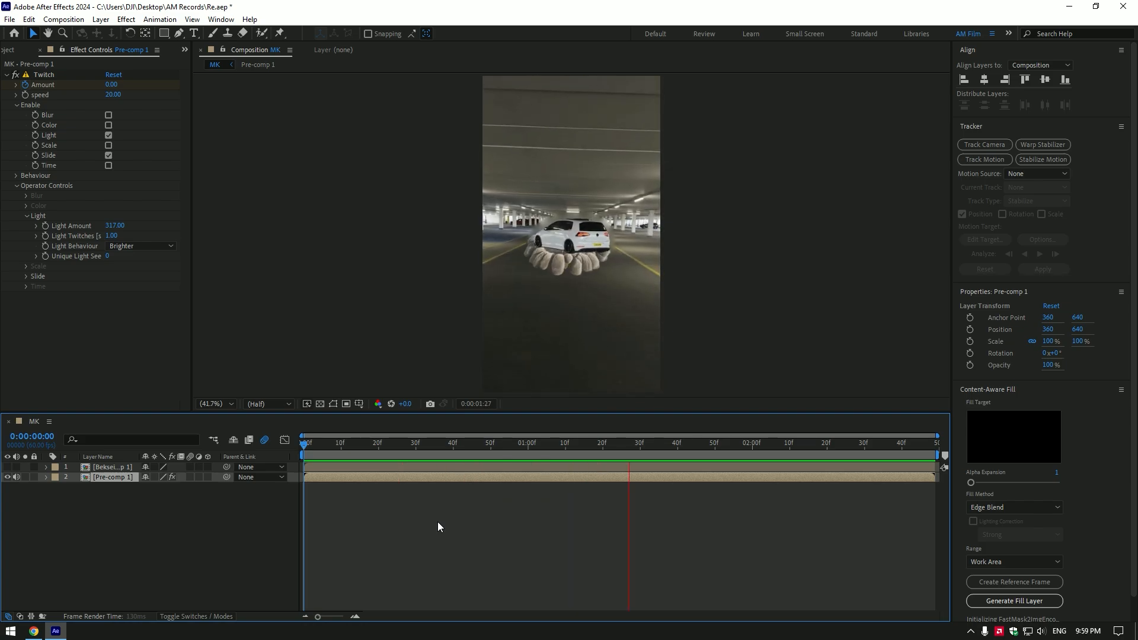
click(452, 441)
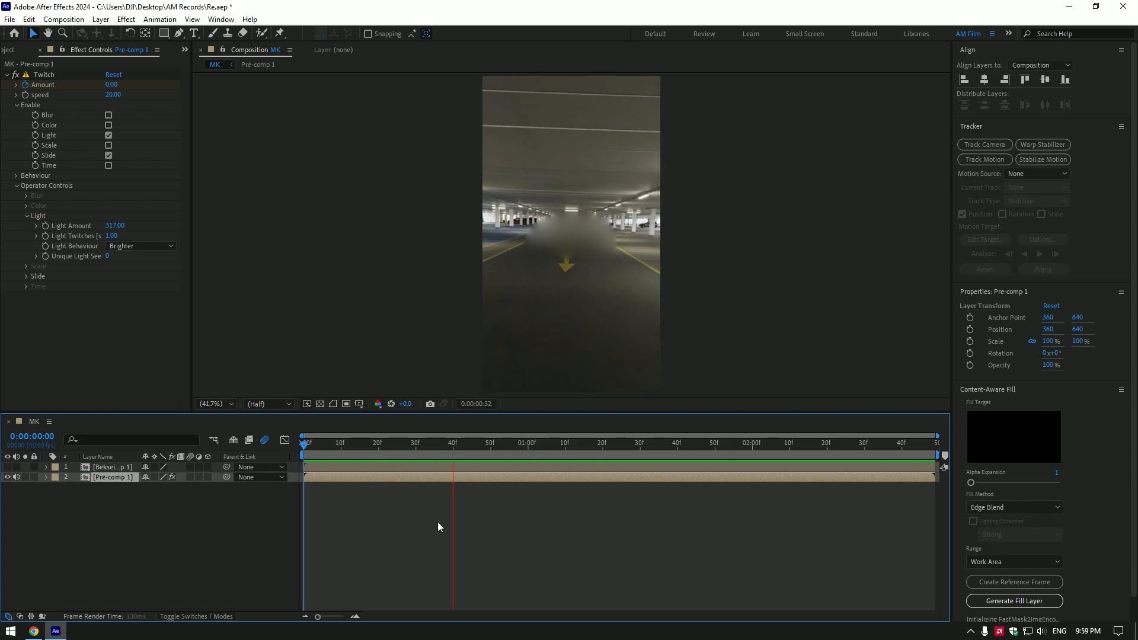